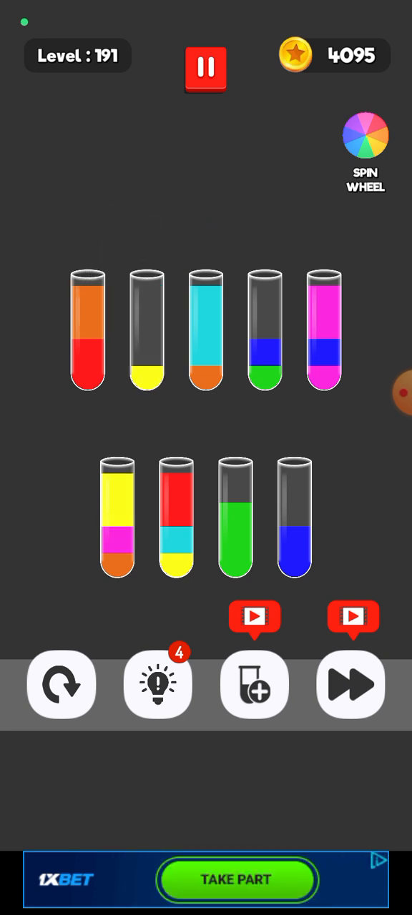
Step: Pick up a tube in the bottom row to sort level 191's colours
{"action": "left_click", "coordinate": [117, 515]}
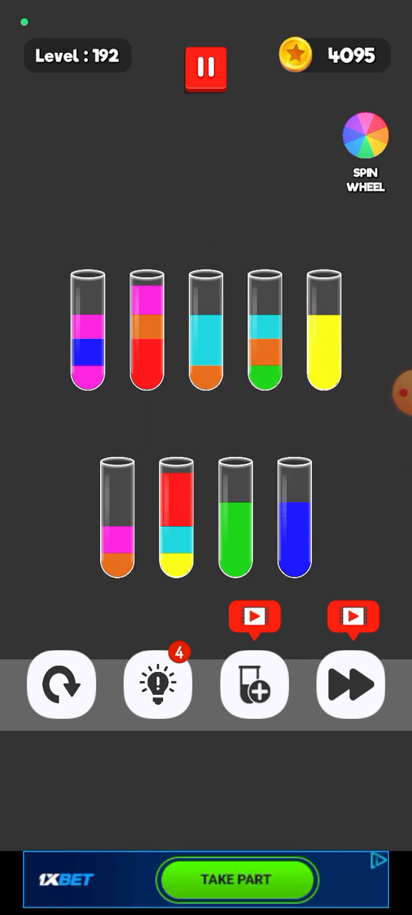
Step: Pour level 192's colour layers into matching tubes until every tube is single-colour
{"action": "left_click", "coordinate": [117, 519]}
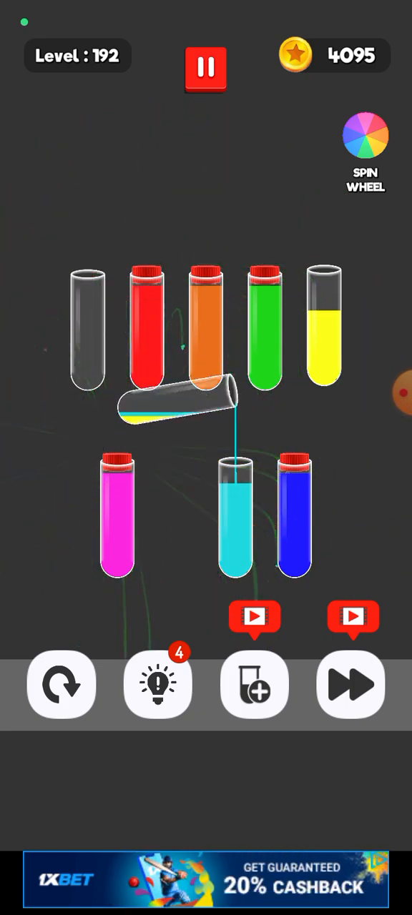
{"action": "left_click", "coordinate": [324, 325]}
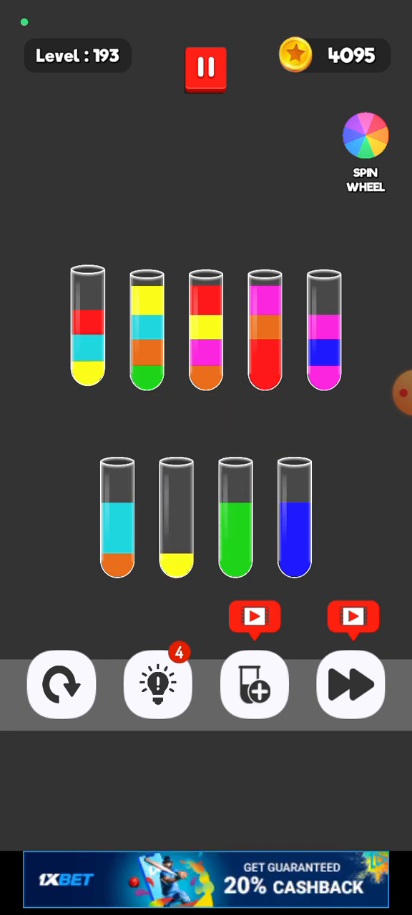
Step: Pick up a top-row tube to sort level 193's colours
{"action": "left_click", "coordinate": [147, 329]}
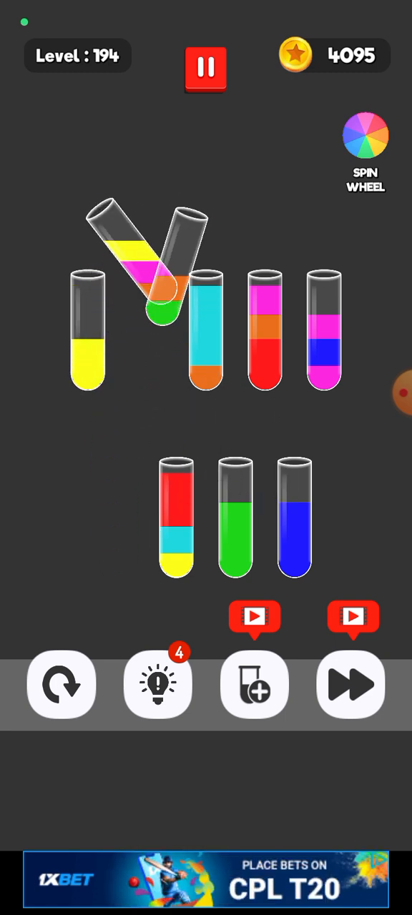
Step: Pour a layer into its matching tube and pick up the next tube in level 194
{"action": "left_click", "coordinate": [147, 329]}
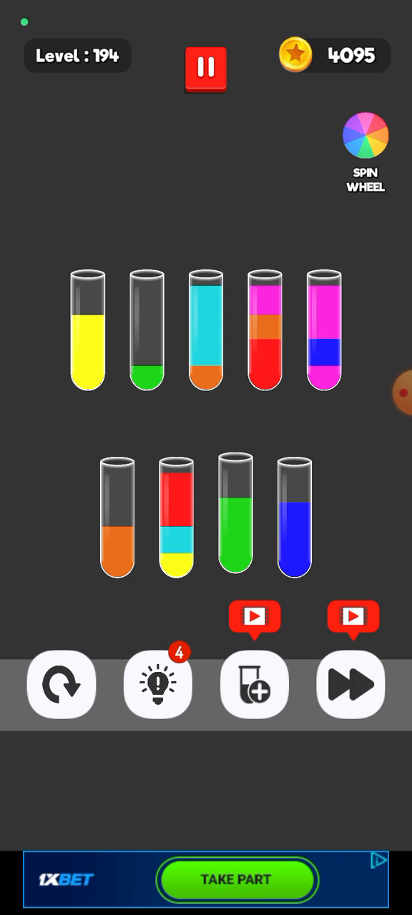
{"action": "left_click", "coordinate": [234, 515]}
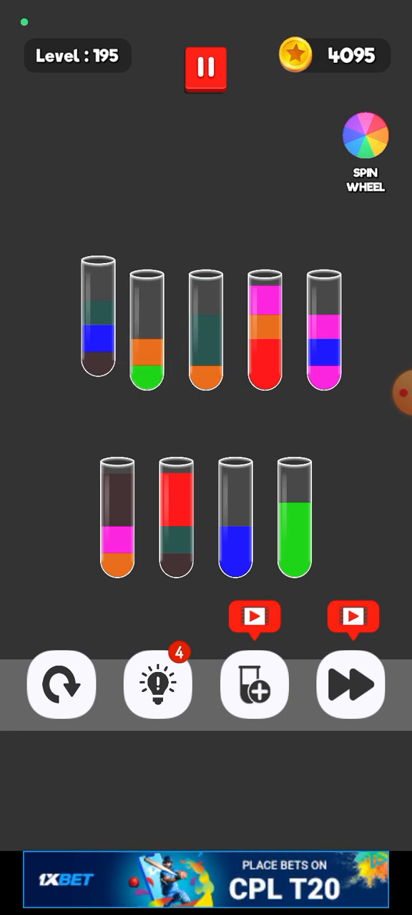
Step: In level 195, pour the orange layer onto the orange-topped tube
{"action": "left_click", "coordinate": [98, 322]}
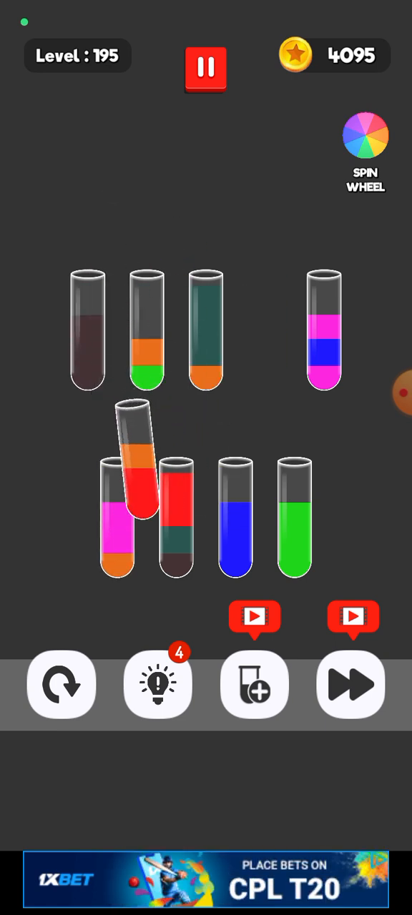
{"action": "left_click", "coordinate": [140, 501]}
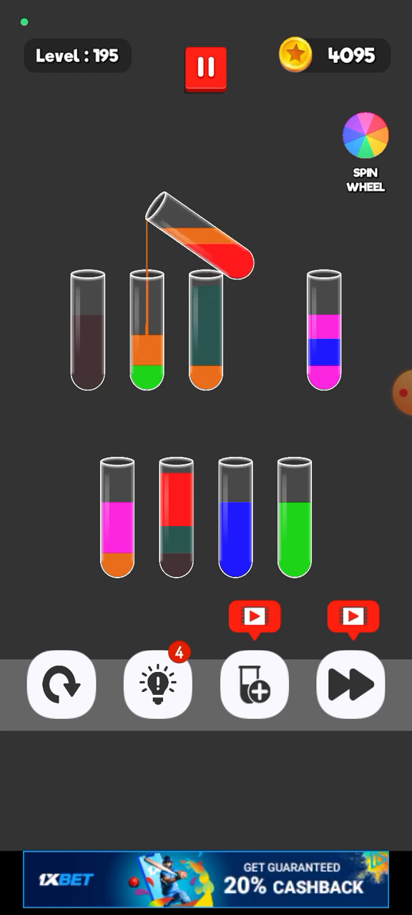